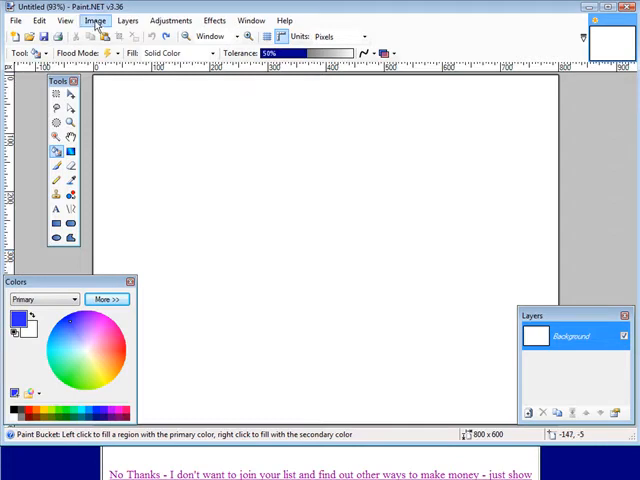
# - Resize the blank image from 800×600 to 200×150 pixels, keeping the aspect ratio
pyautogui.click(98, 21)
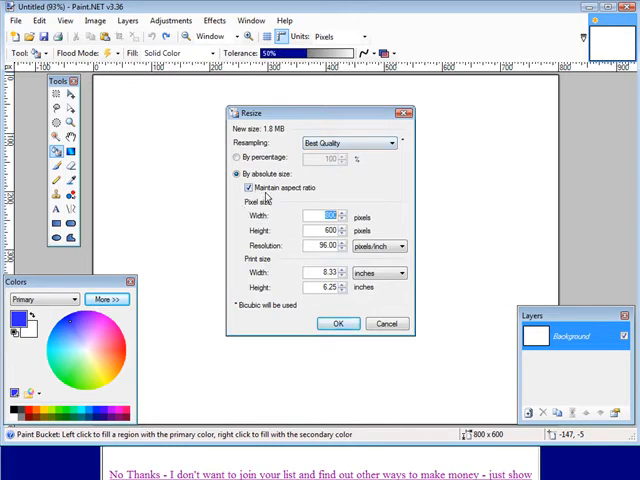
pyautogui.moveTo(286, 224)
pyautogui.write('200')
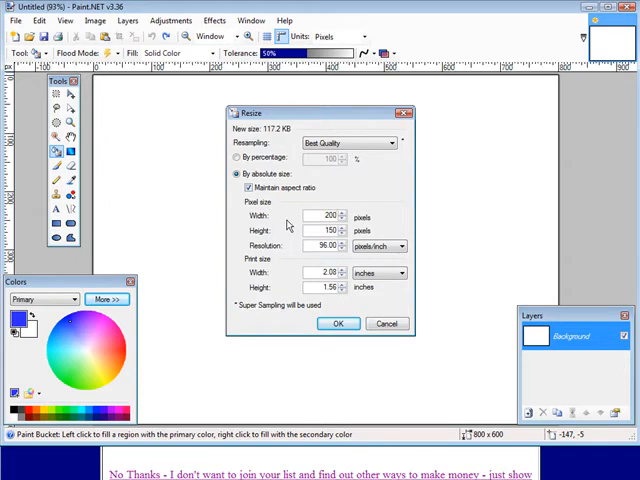
pyautogui.click(337, 323)
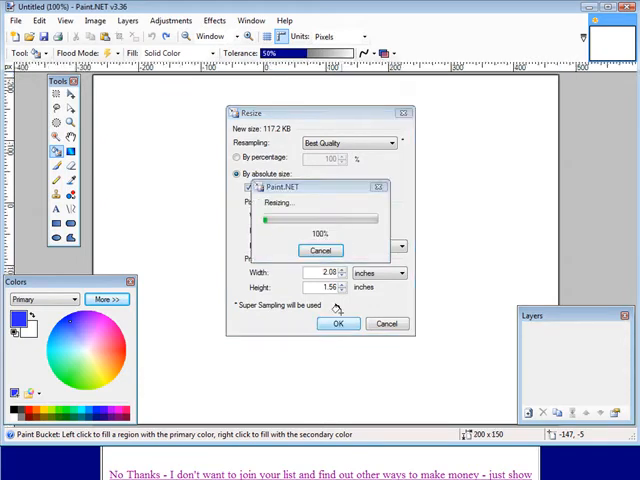
pyautogui.click(337, 323)
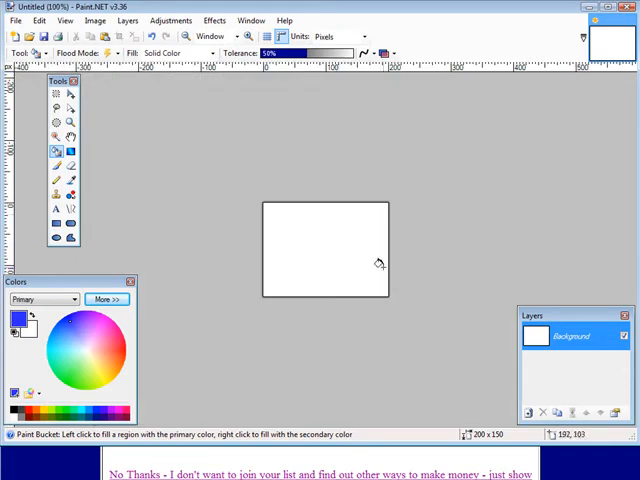
pyautogui.moveTo(168, 173)
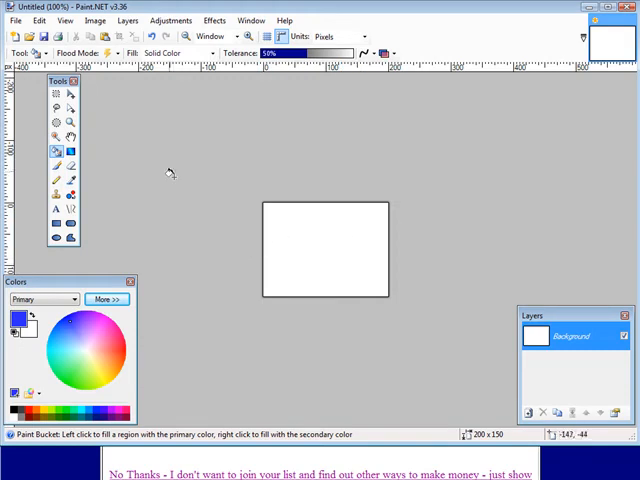
pyautogui.moveTo(176, 314)
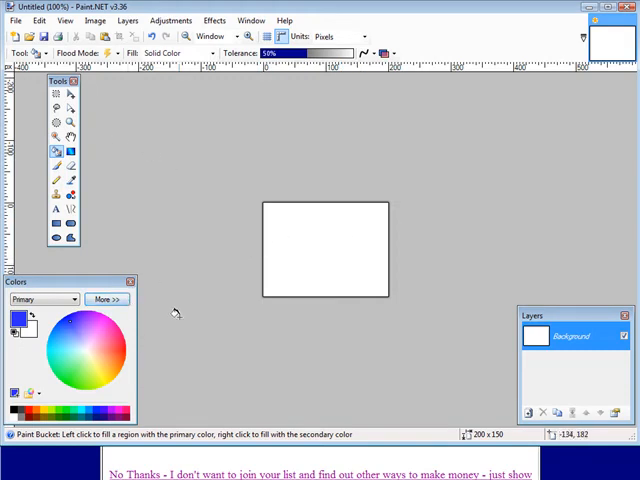
pyautogui.moveTo(208, 246)
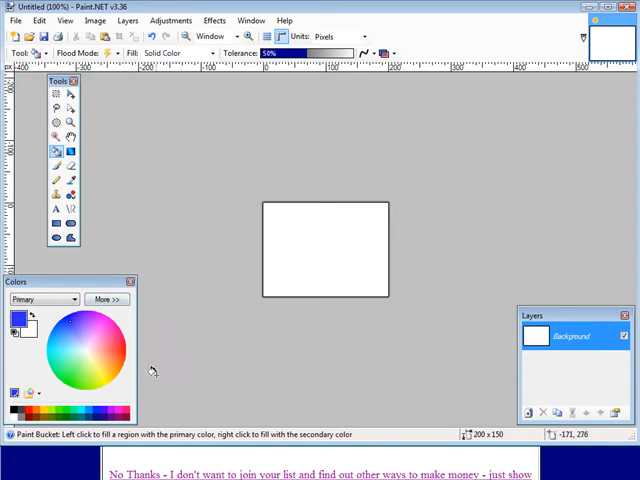
pyautogui.moveTo(72, 351)
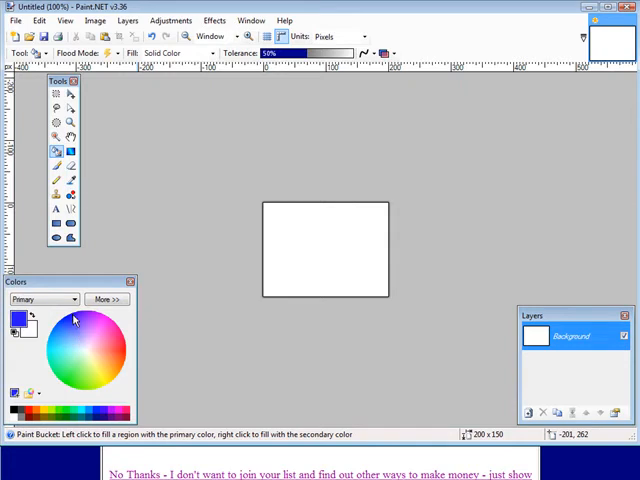
pyautogui.moveTo(68, 303)
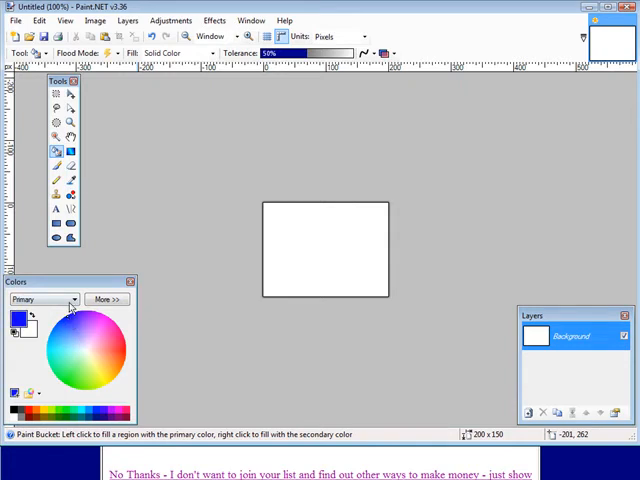
pyautogui.click(107, 299)
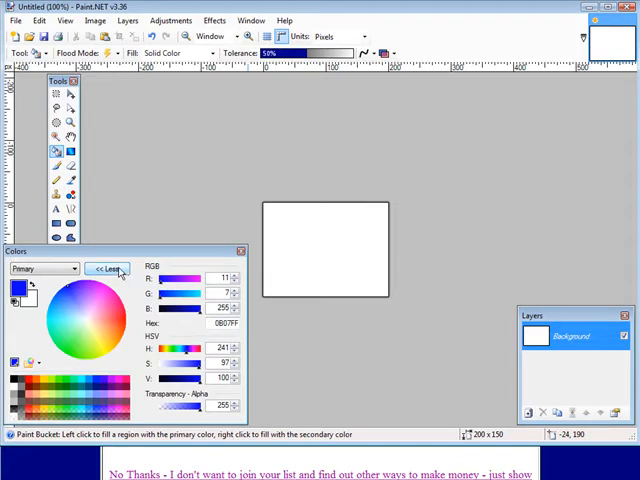
pyautogui.click(107, 268)
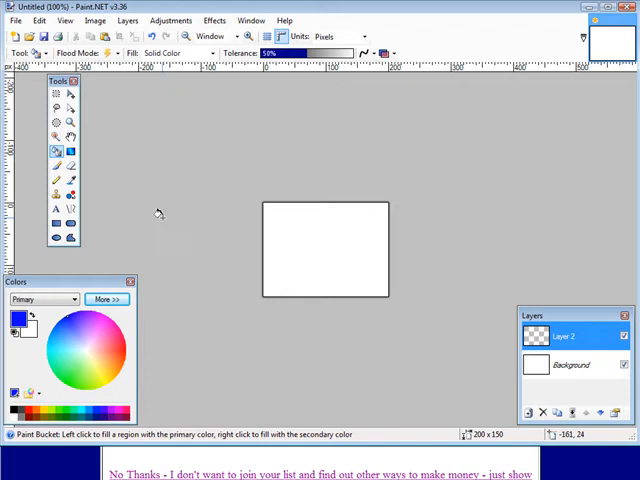
pyautogui.moveTo(152, 205)
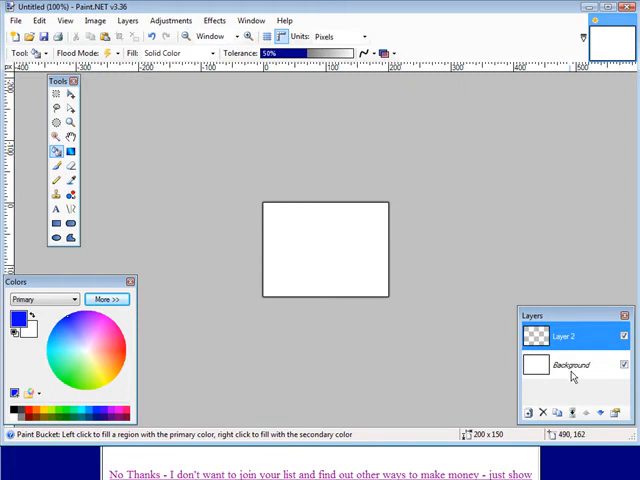
pyautogui.moveTo(455, 252)
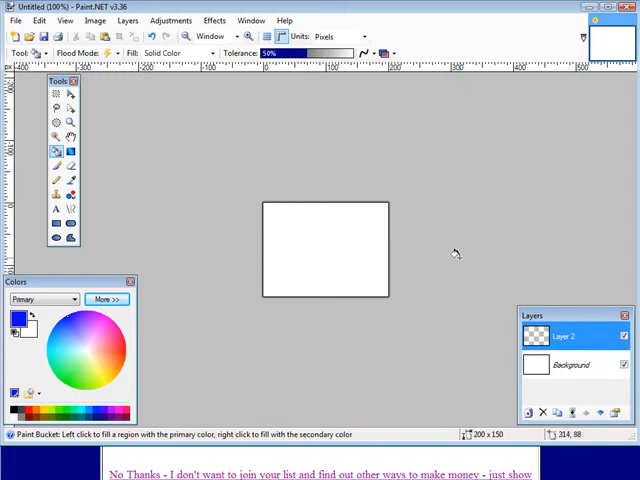
pyautogui.moveTo(340, 225)
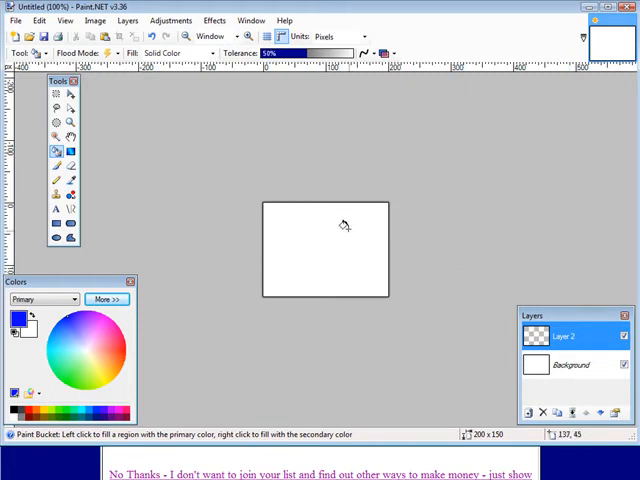
pyautogui.moveTo(447, 273)
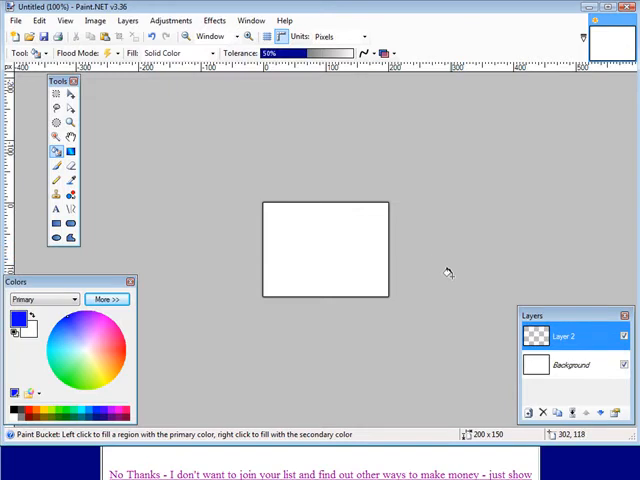
pyautogui.moveTo(446, 281)
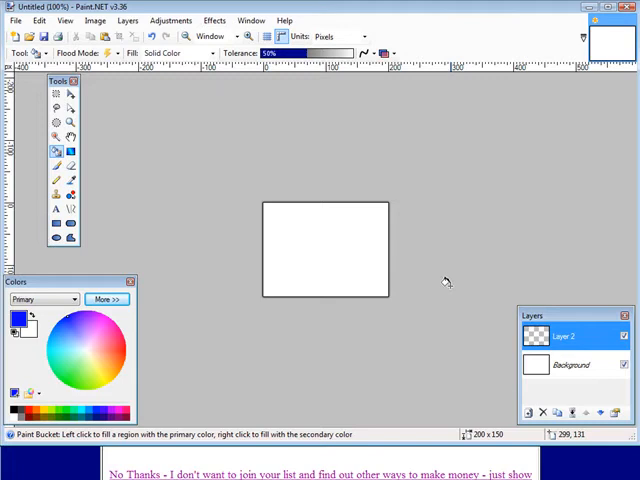
pyautogui.moveTo(18, 153)
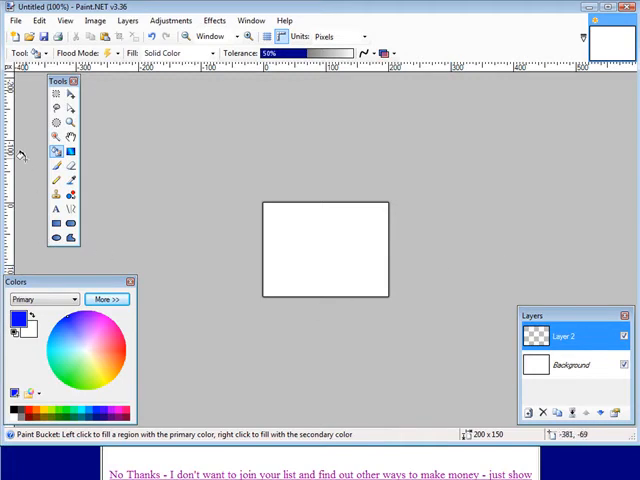
pyautogui.moveTo(55, 152)
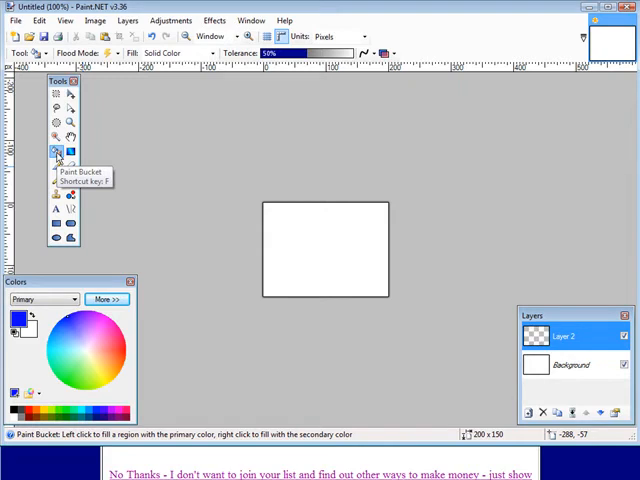
pyautogui.moveTo(303, 230)
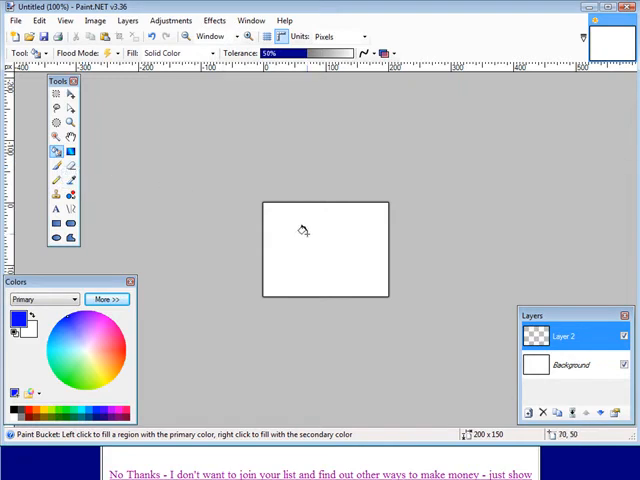
# - Fill Layer 2 with solid blue using the Paint Bucket
pyautogui.click(303, 230)
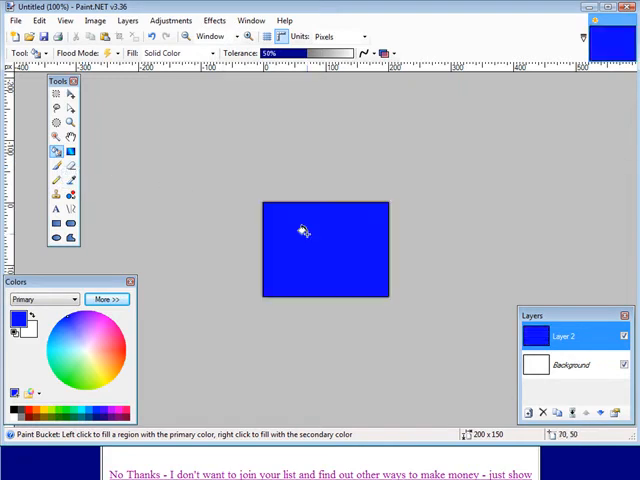
pyautogui.moveTo(350, 160)
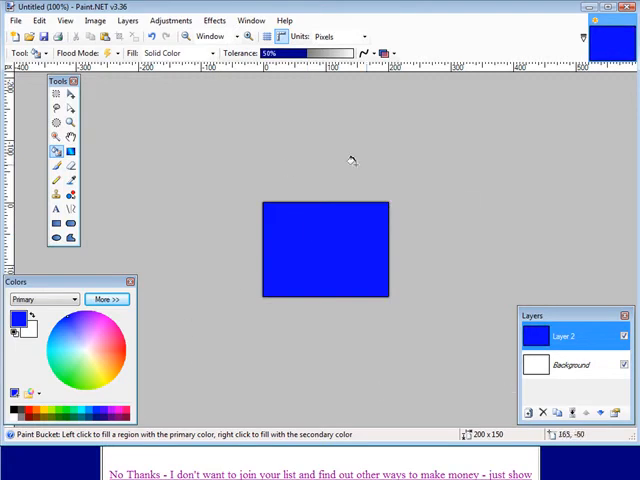
pyautogui.moveTo(177, 150)
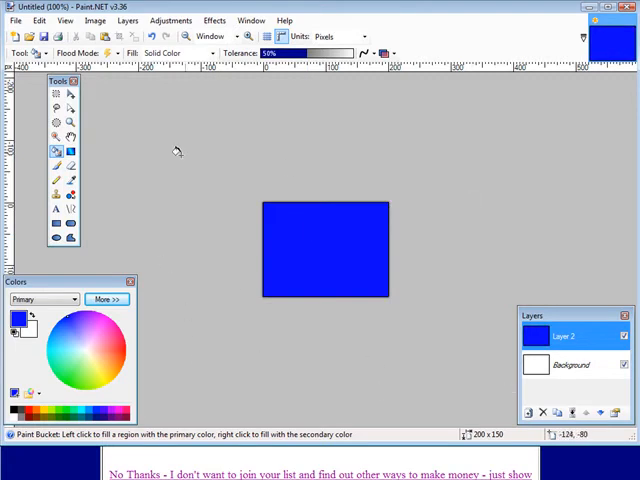
# - Add a transparent Layer 3 above the blue layer and select the Text tool
pyautogui.click(128, 20)
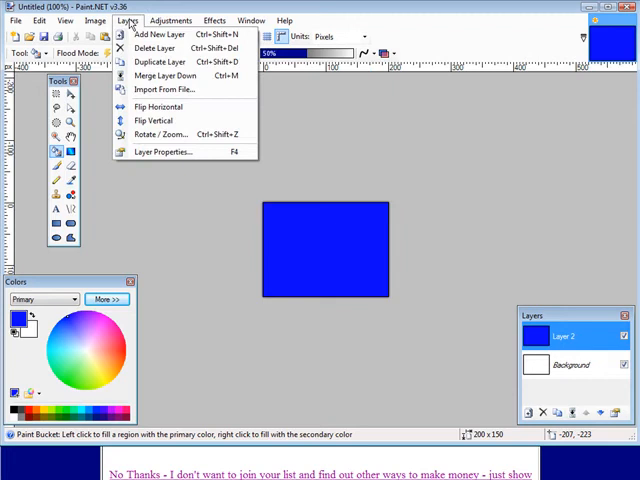
pyautogui.click(160, 35)
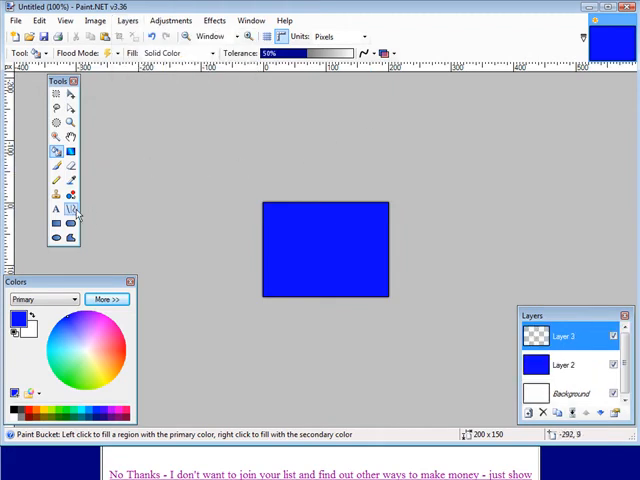
pyautogui.click(57, 208)
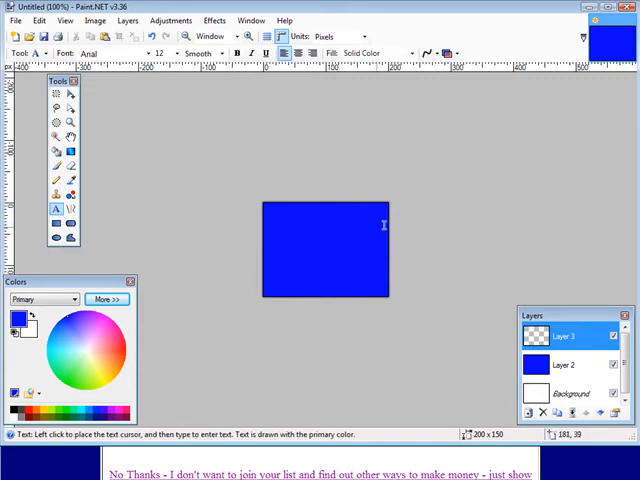
pyautogui.moveTo(227, 310)
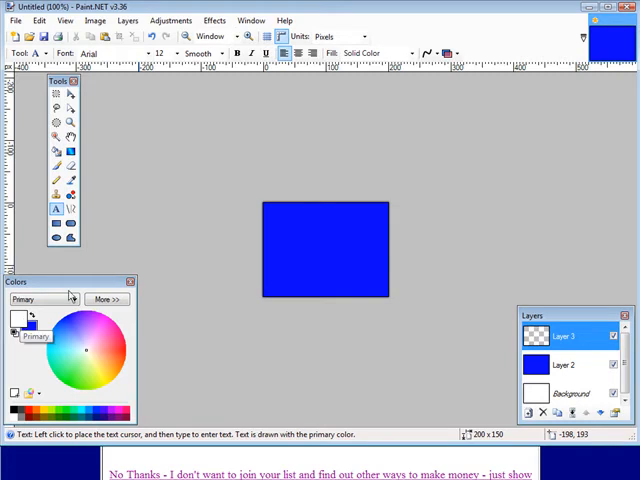
# - Type 'Easy Money System' in white on Layer 3 across the blue image
pyautogui.click(288, 247)
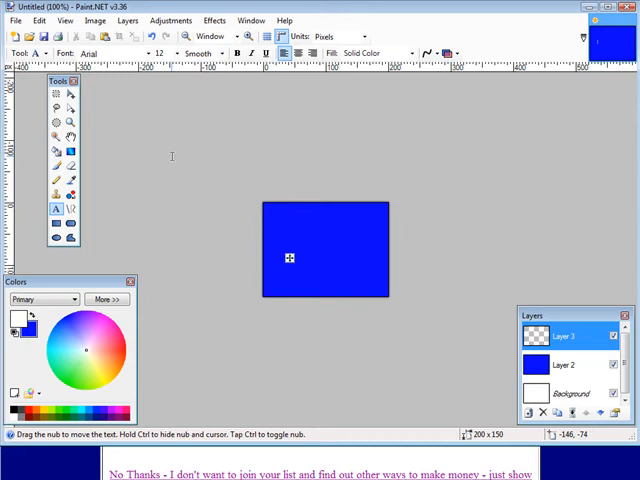
pyautogui.write('Eas')
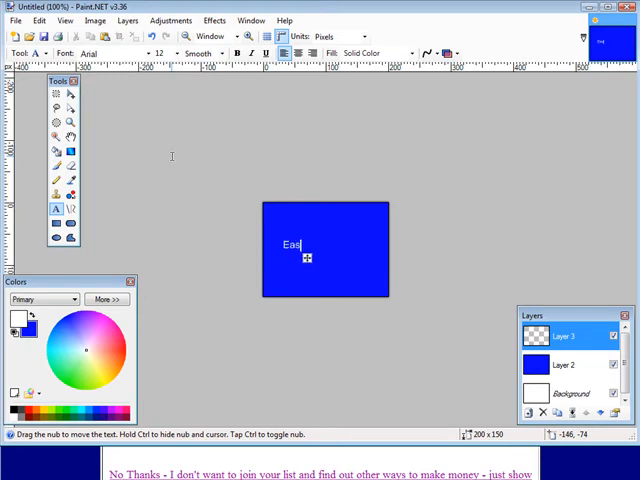
pyautogui.write('y')
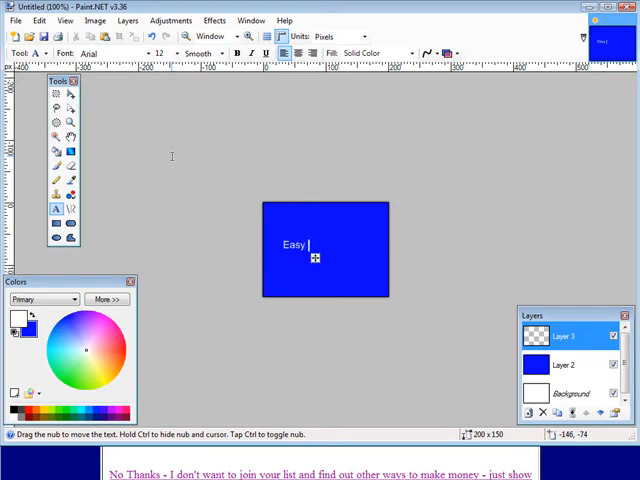
pyautogui.write('Money')
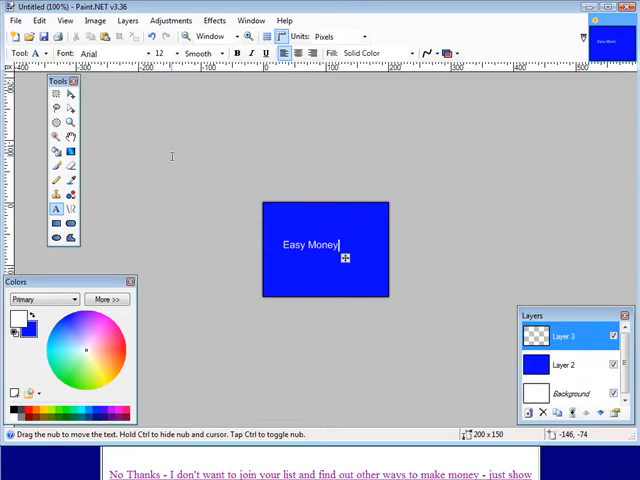
pyautogui.write('Syst')
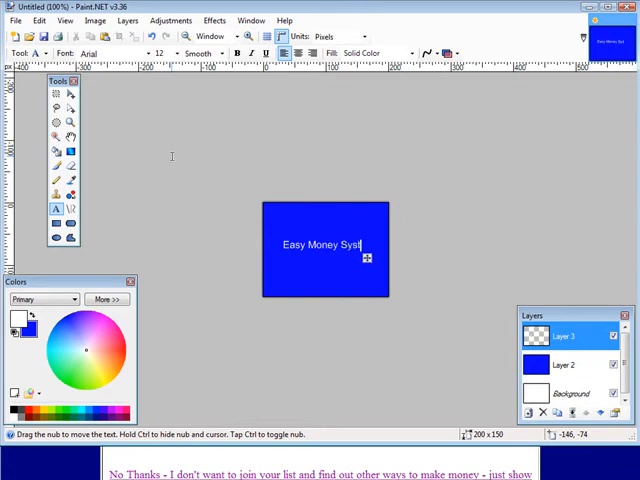
pyautogui.write('em')
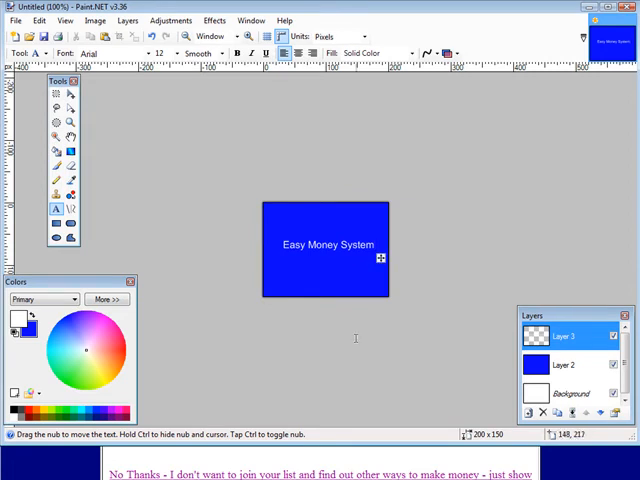
pyautogui.moveTo(117, 396)
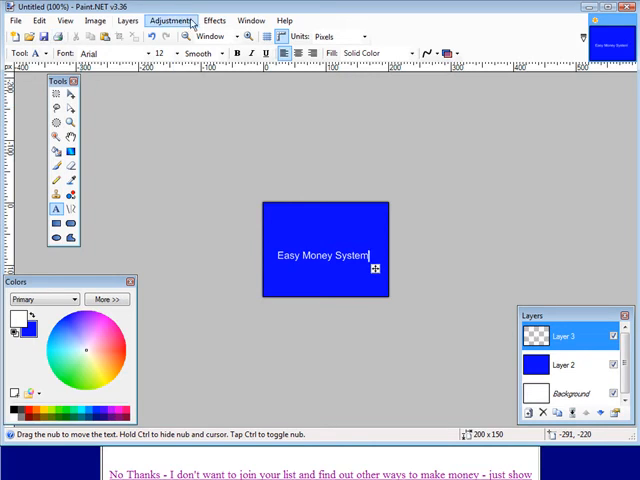
pyautogui.click(123, 17)
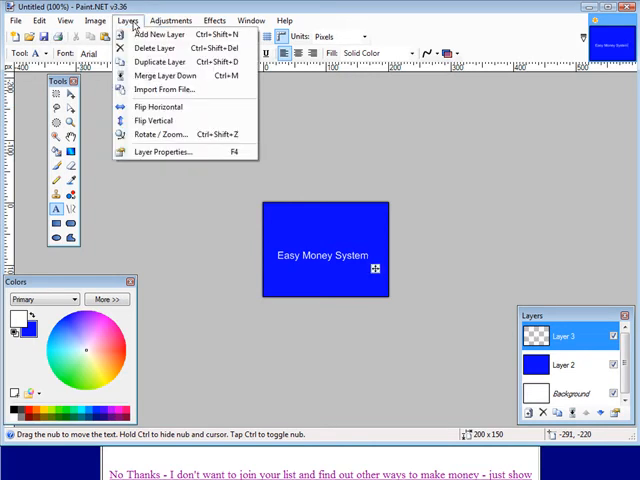
# - Rotate the text layer about 21.8 degrees so the words slant upward
pyautogui.click(164, 134)
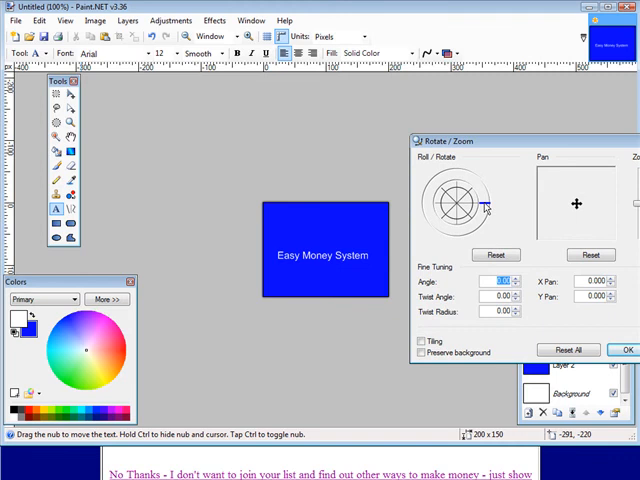
pyautogui.moveTo(484, 205); pyautogui.dragTo(490, 200)
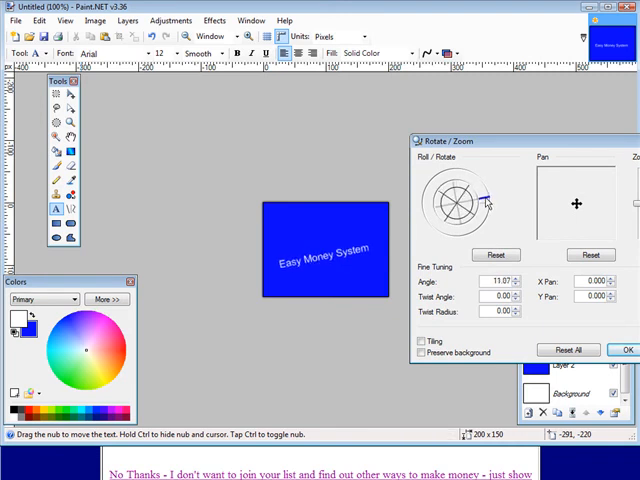
pyautogui.moveTo(488, 198); pyautogui.dragTo(492, 190)
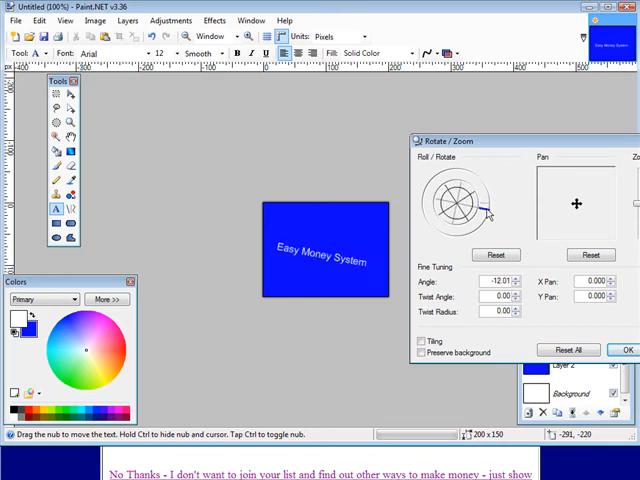
pyautogui.moveTo(488, 210); pyautogui.dragTo(485, 192)
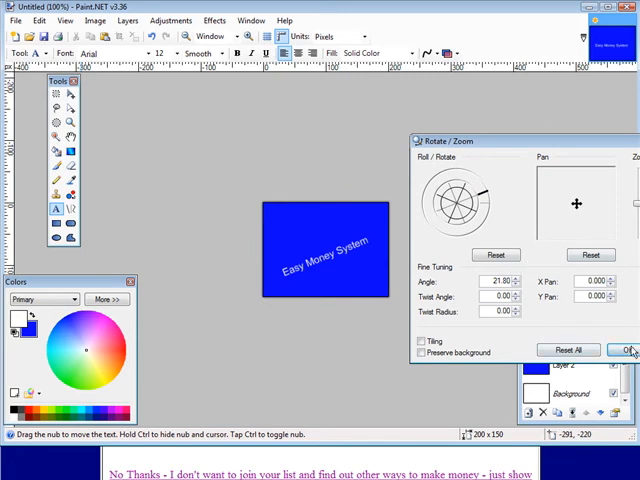
pyautogui.click(632, 350)
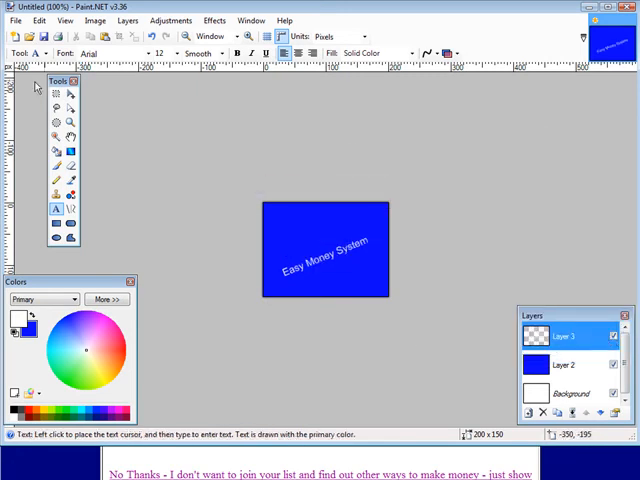
pyautogui.moveTo(361, 197)
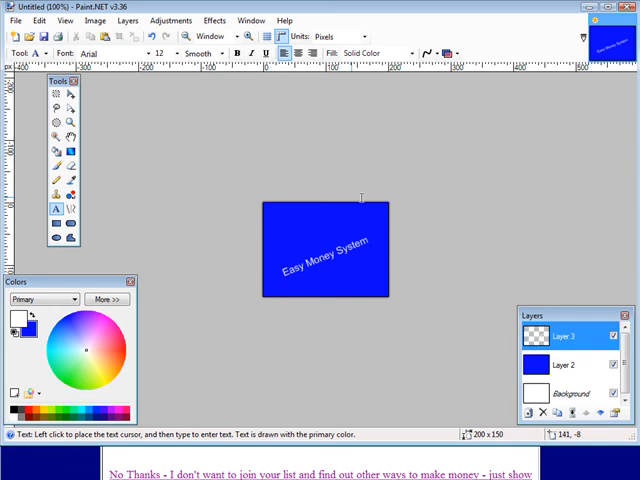
# - Save the image as backg.jpg at JPEG quality 95, flattening the layers
pyautogui.click(11, 20)
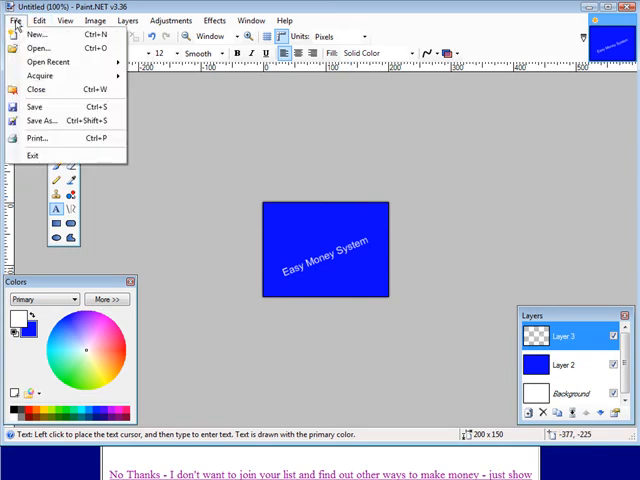
pyautogui.moveTo(40, 120)
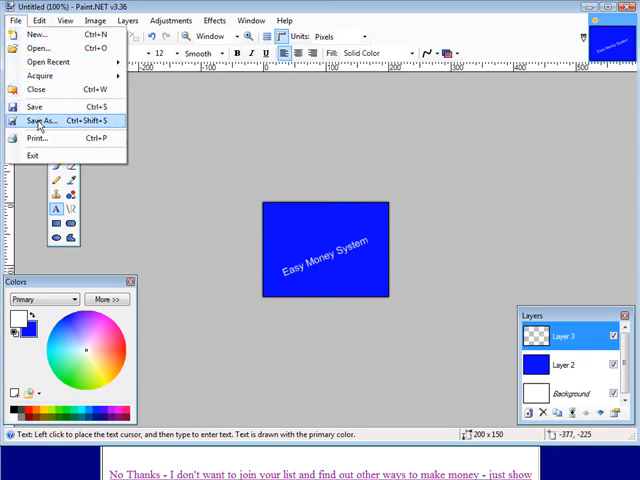
pyautogui.click(37, 120)
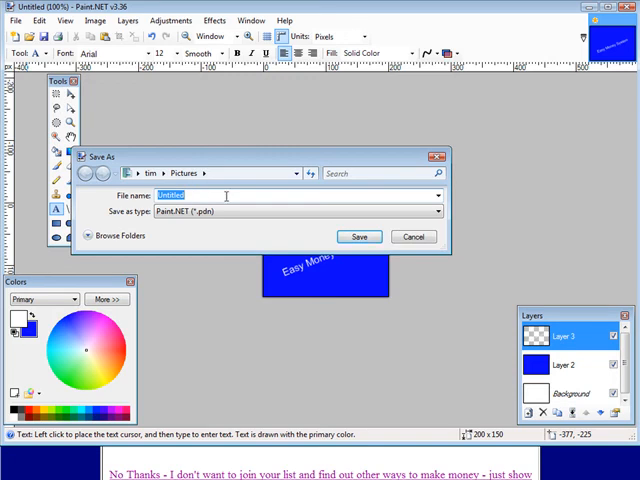
pyautogui.write('ba')
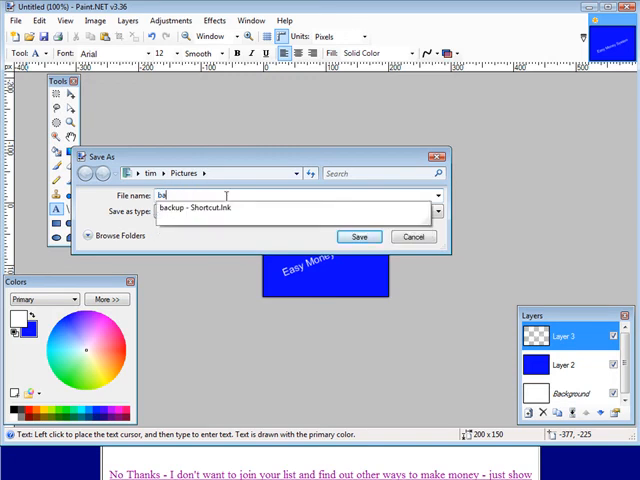
pyautogui.write('ckg')
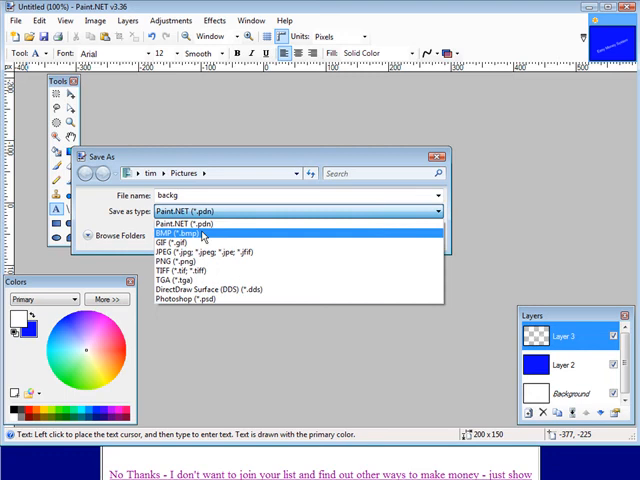
pyautogui.click(185, 249)
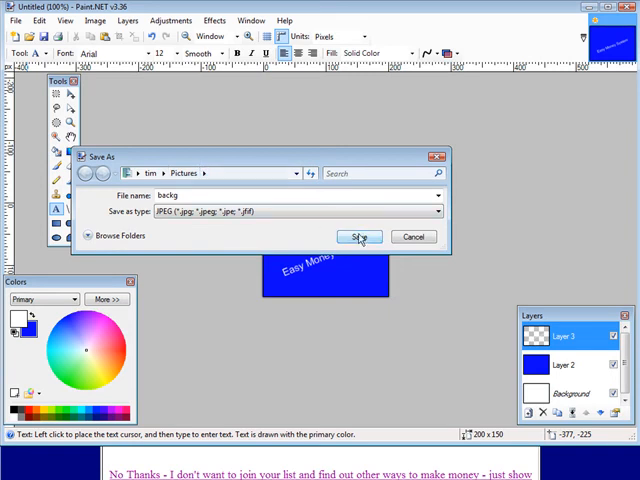
pyautogui.click(359, 237)
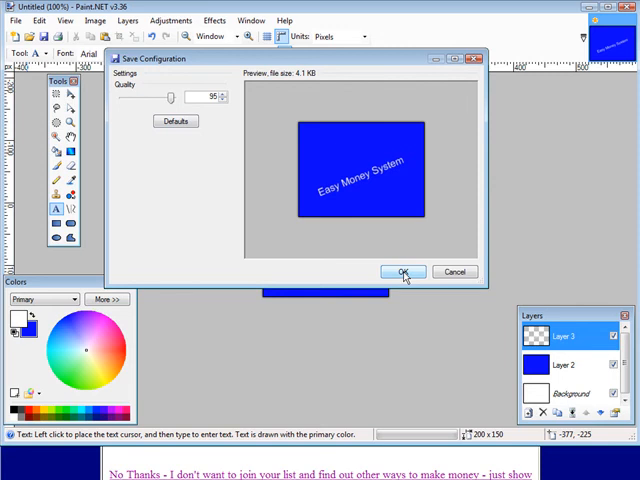
pyautogui.click(402, 272)
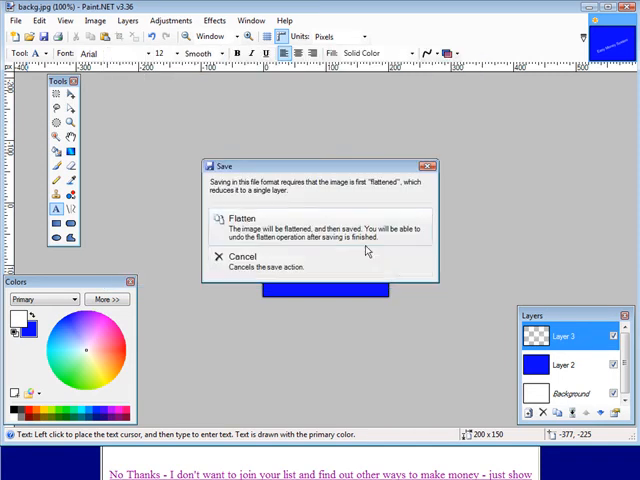
pyautogui.click(243, 218)
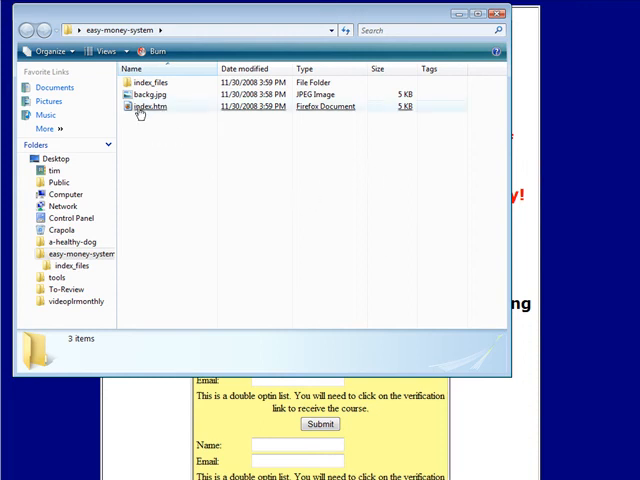
# - Check that backg.jpg sits beside index.htm and index_files in easy-money-system
pyautogui.click(150, 105)
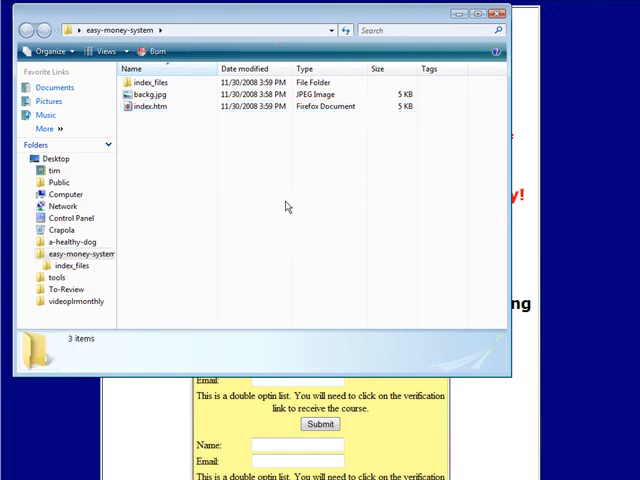
pyautogui.moveTo(205, 193)
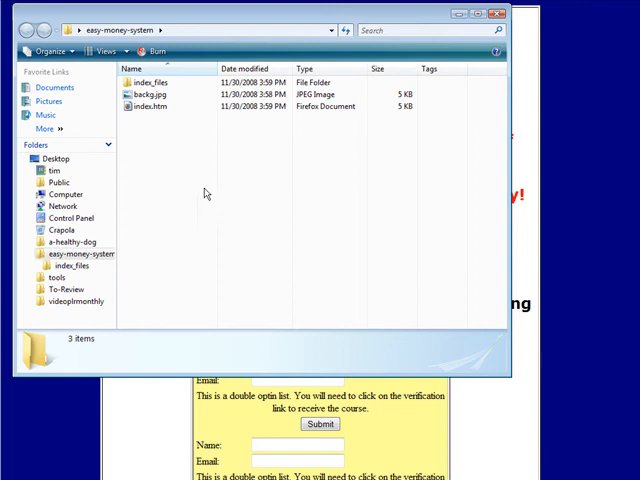
pyautogui.moveTo(328, 203)
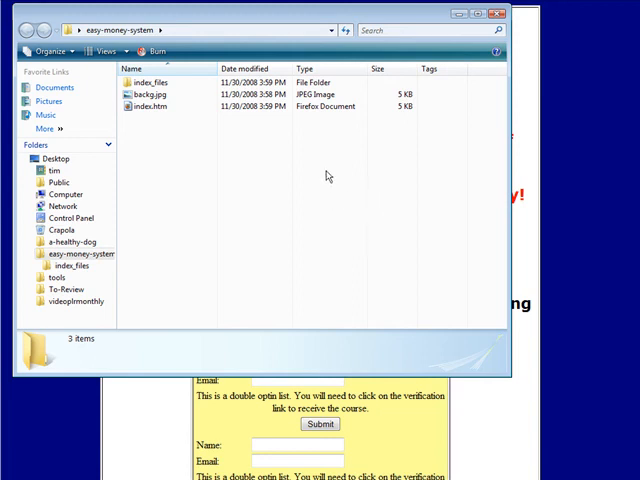
pyautogui.moveTo(267, 307)
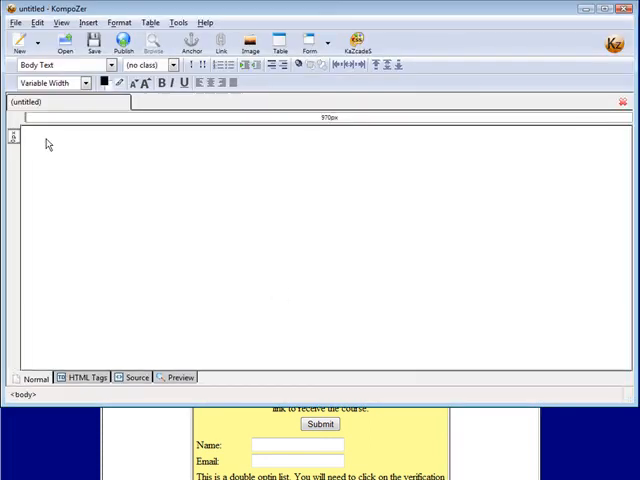
pyautogui.moveTo(66, 47)
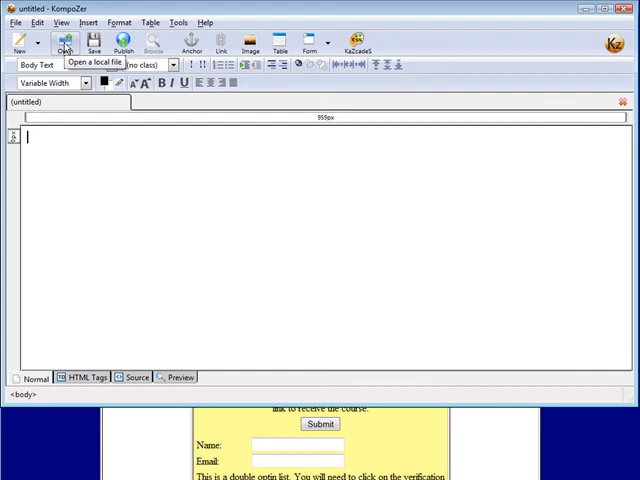
# - Open index.htm, the 'Make Money From Hot Trends' page, from easy-money-system
pyautogui.click(66, 43)
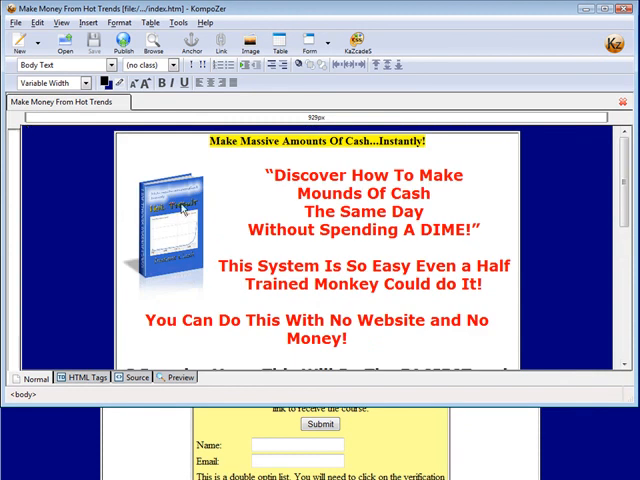
pyautogui.click(119, 22)
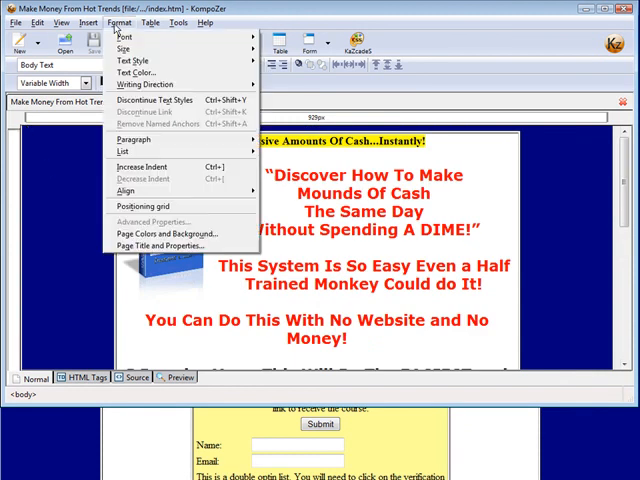
pyautogui.moveTo(165, 232)
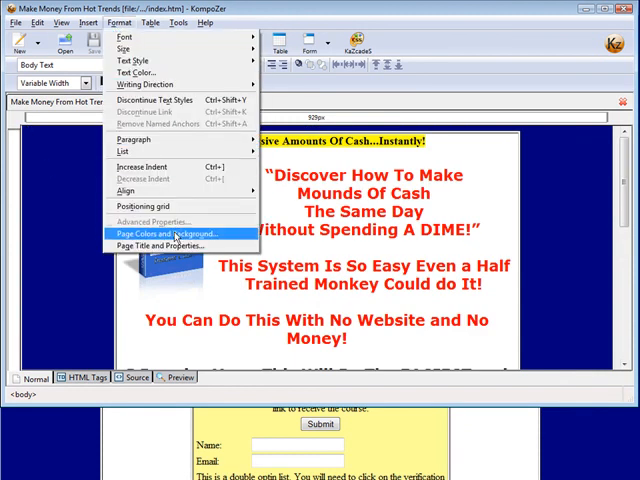
# - Choose backg.jpg as the background image in Page Colors and Background
pyautogui.click(165, 233)
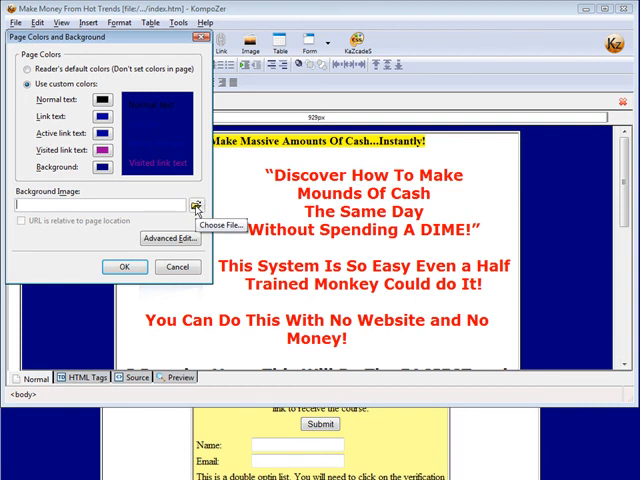
pyautogui.click(197, 204)
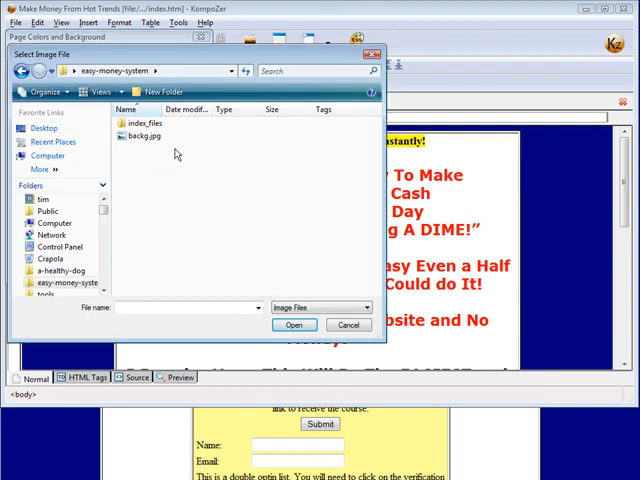
pyautogui.click(291, 325)
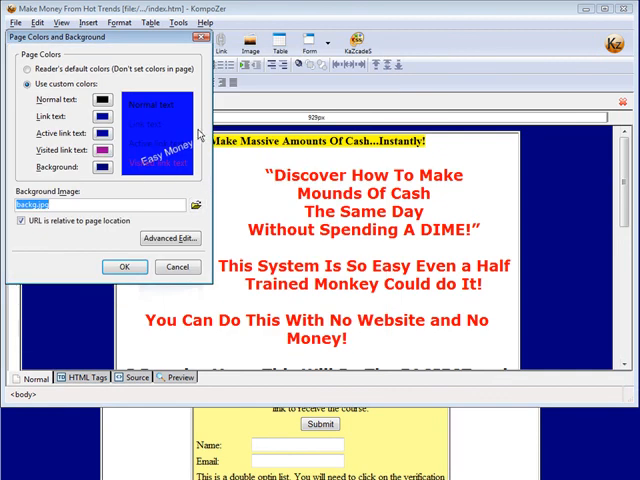
pyautogui.moveTo(124, 266)
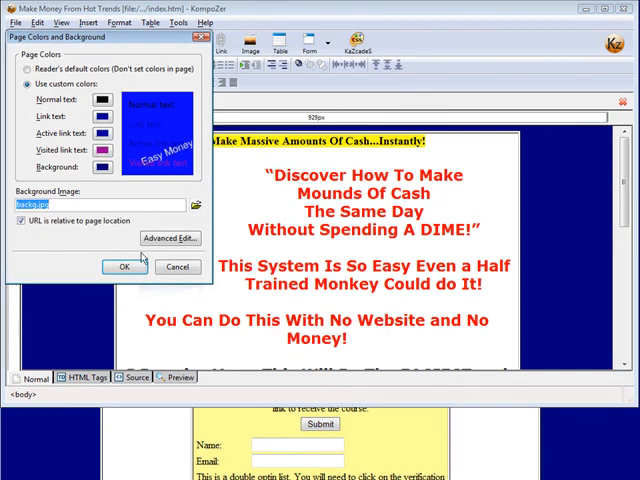
pyautogui.click(123, 266)
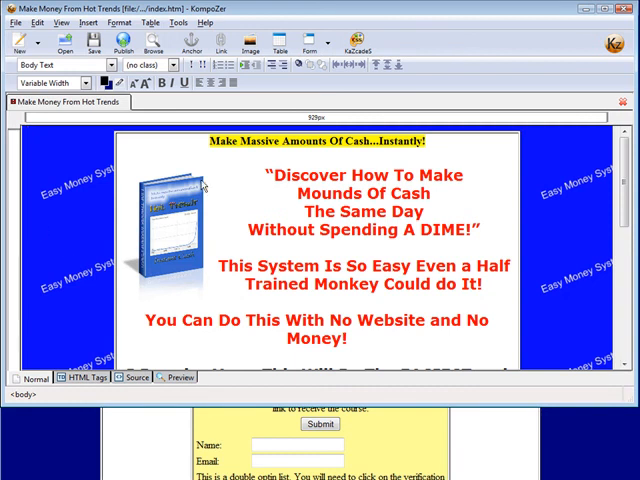
pyautogui.moveTo(555, 312)
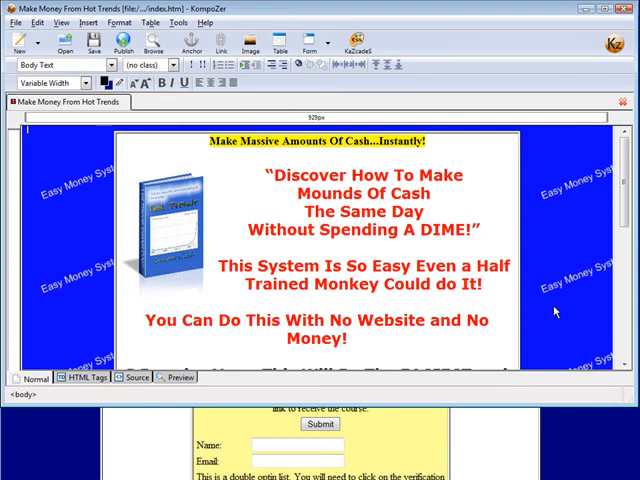